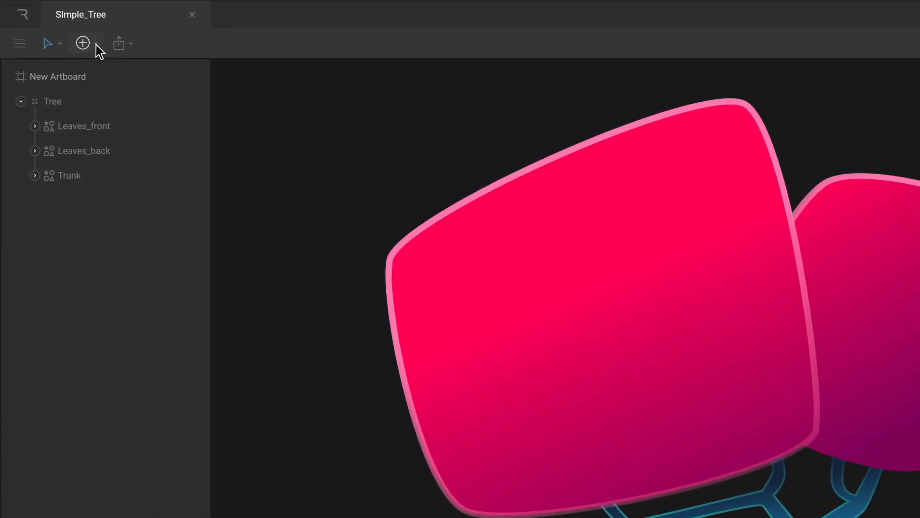
Choose the Bone tool from the Add menu to start drawing the trunk chain
left_click(82, 43)
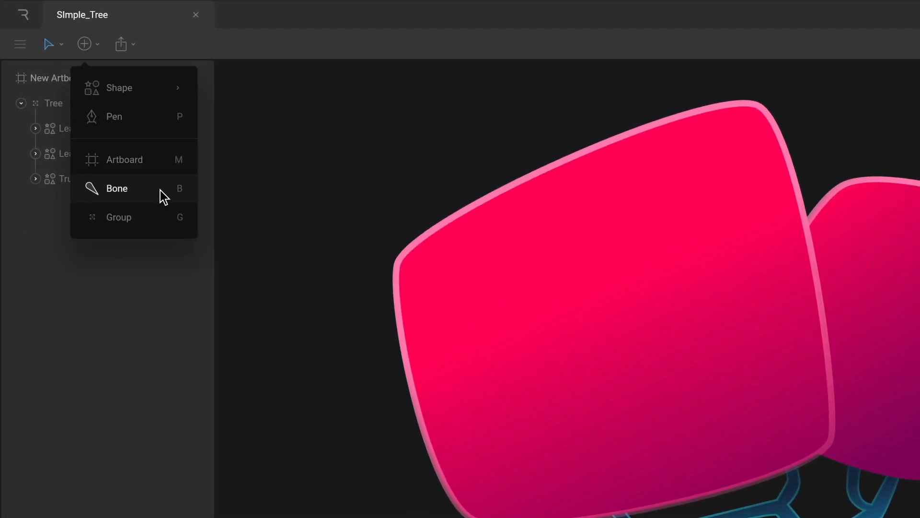
left_click(117, 189)
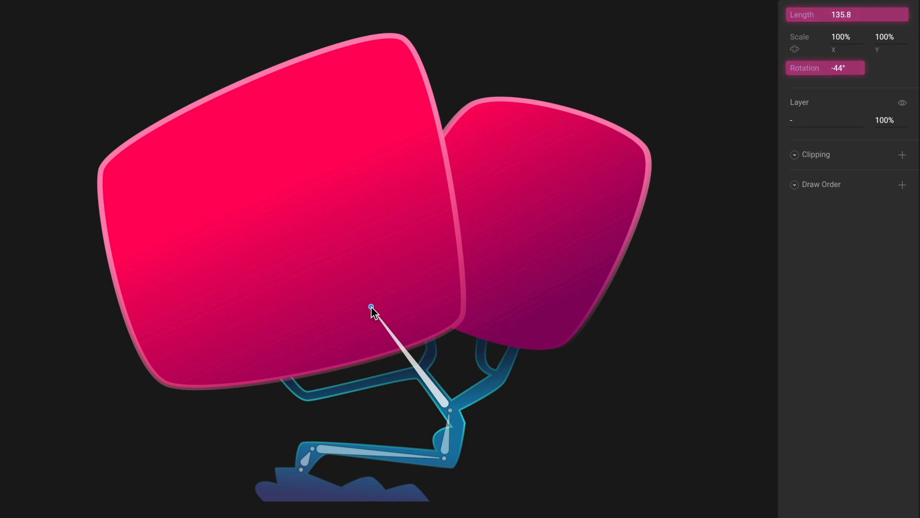
Finish the bone chain in the leaves, select the trunk's bottom bone, then switch to the barrier-gate file
left_click(304, 464)
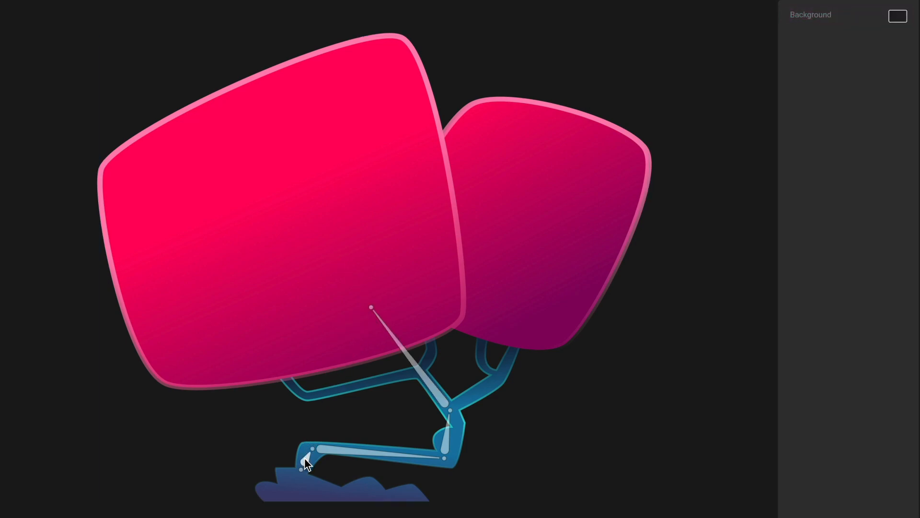
left_click(304, 461)
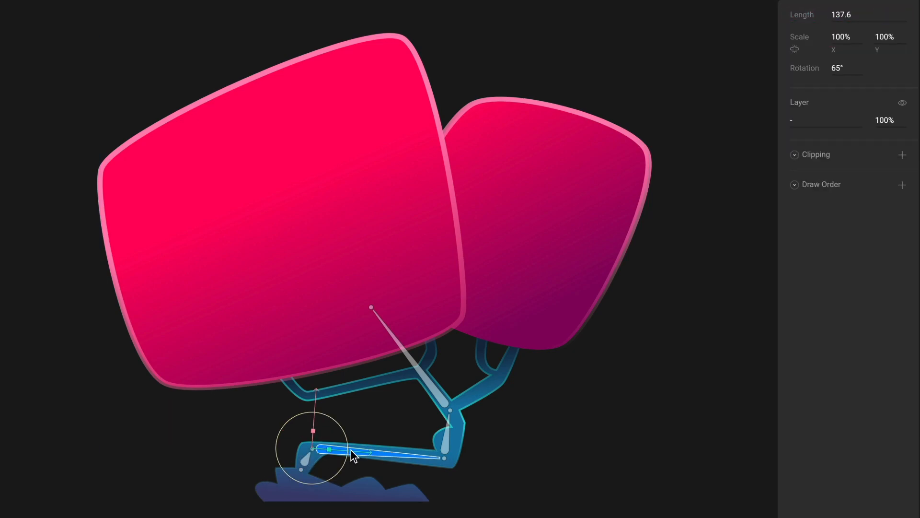
left_click(846, 67)
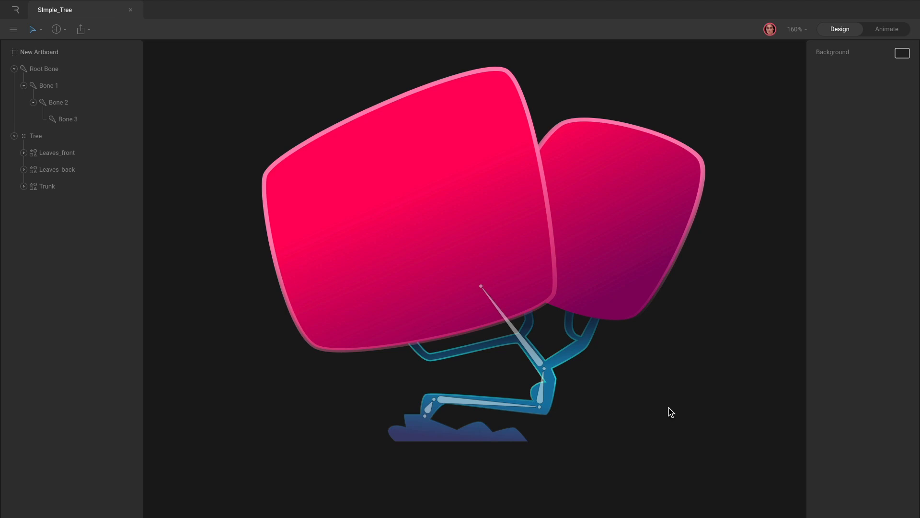
mouse_move(545, 374)
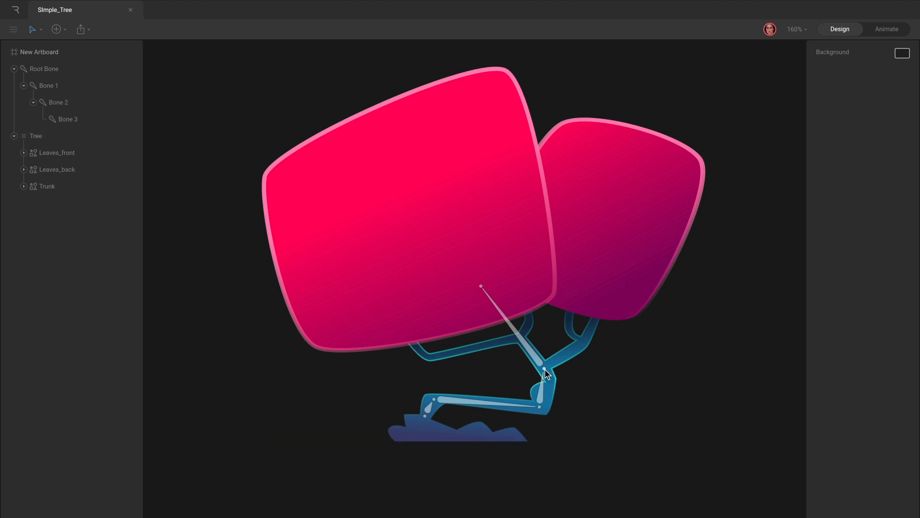
left_click(545, 365)
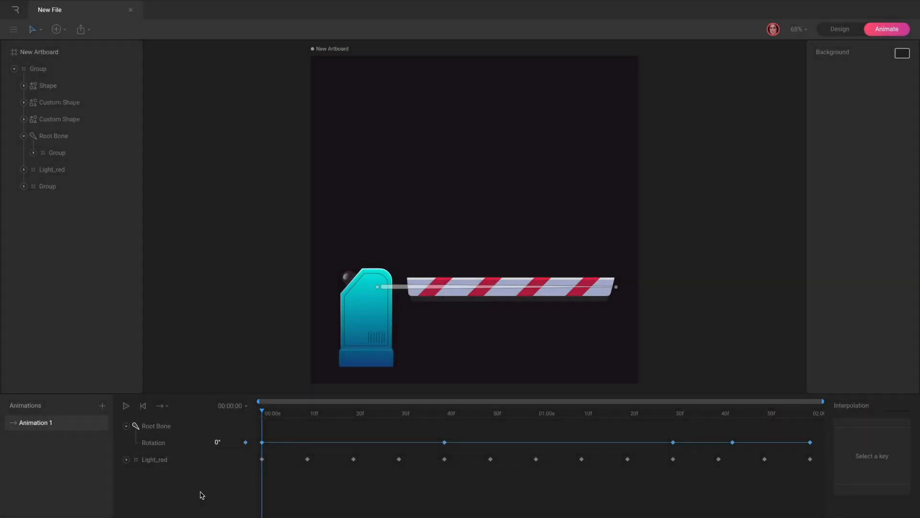
Return to Design mode and parent Leaves_front under Bone 3 in the hierarchy
left_click(125, 406)
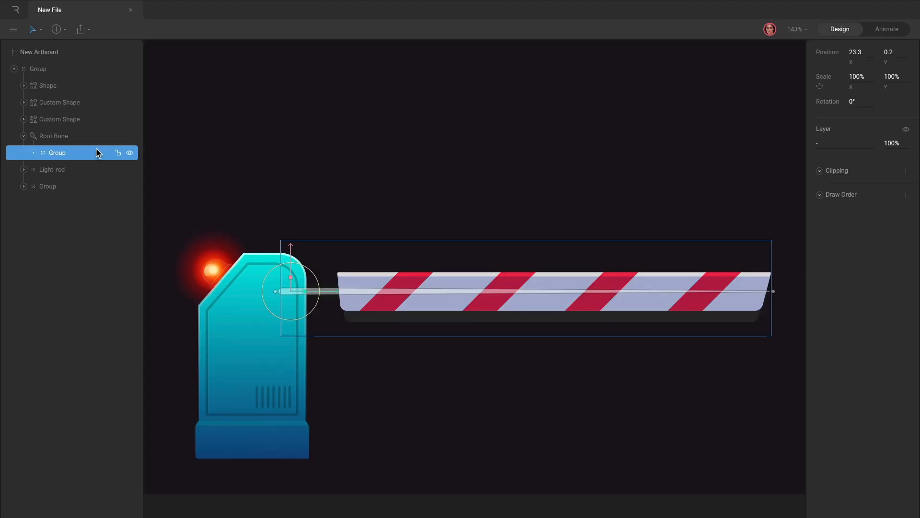
left_click(54, 135)
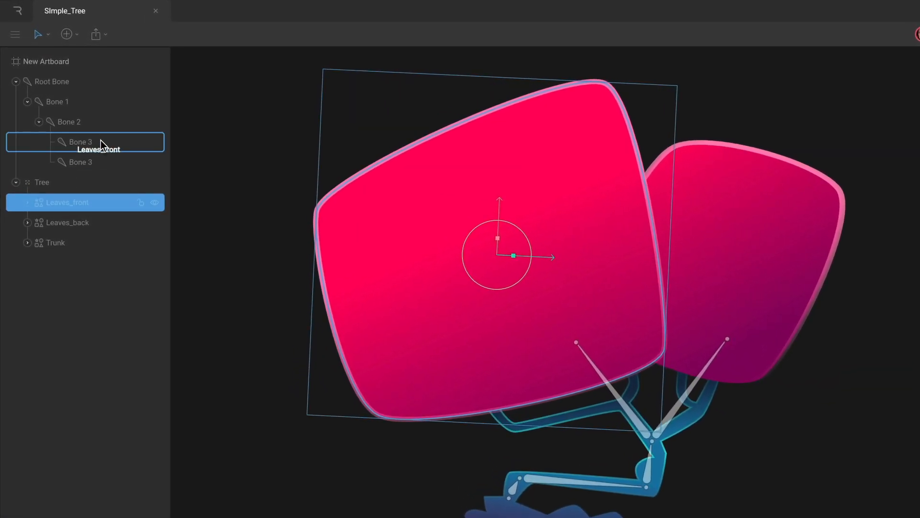
left_click_drag(66, 202, 79, 162)
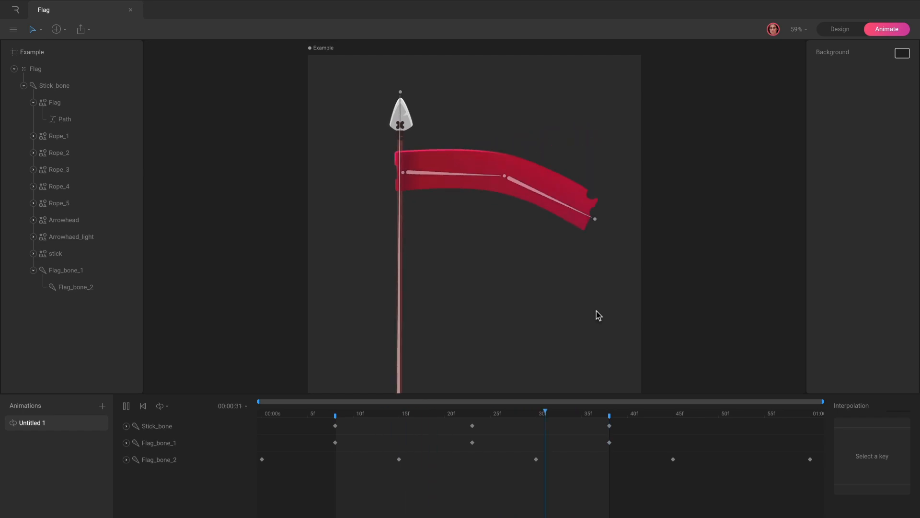
Switch to the 3D Orange file showing its half-orange path bound to two bones
left_click(536, 412)
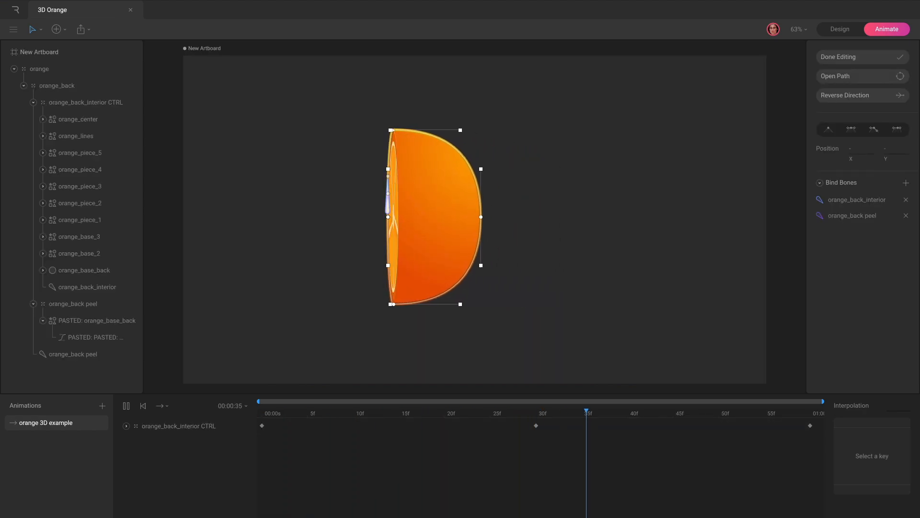
Back in the tree file, edit the Trunk path and start adding a Bind Bones entry for the root bone
left_click(54, 10)
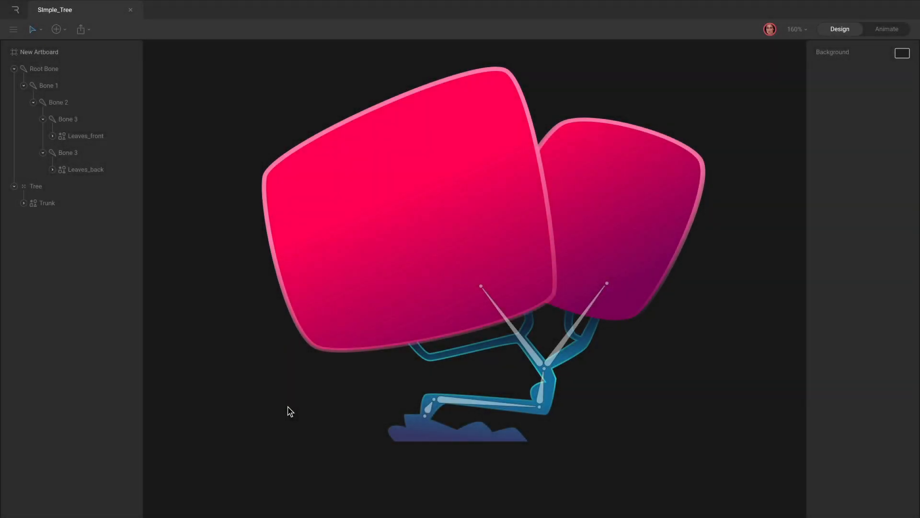
left_click(46, 202)
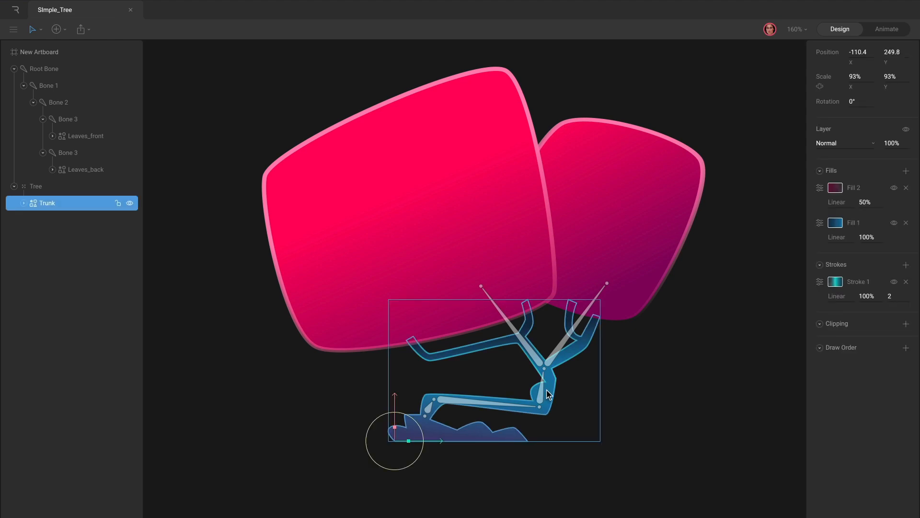
double_click(46, 202)
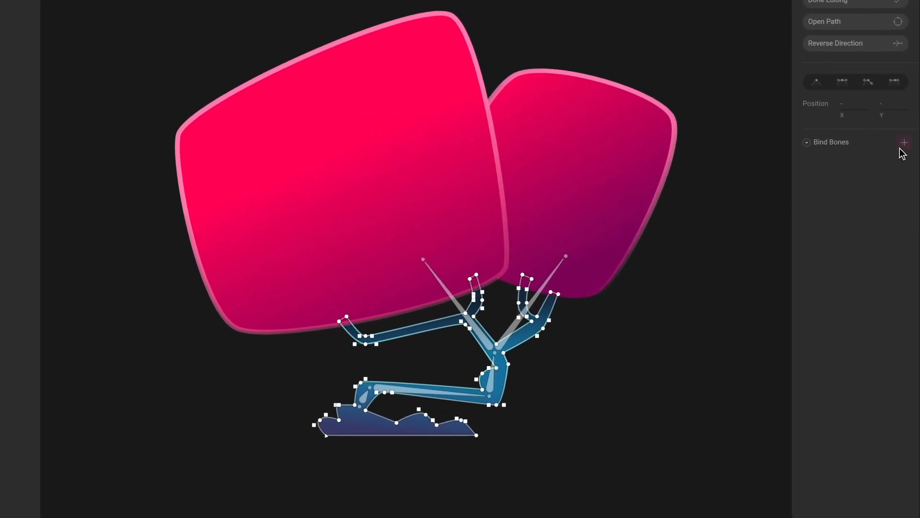
left_click(905, 142)
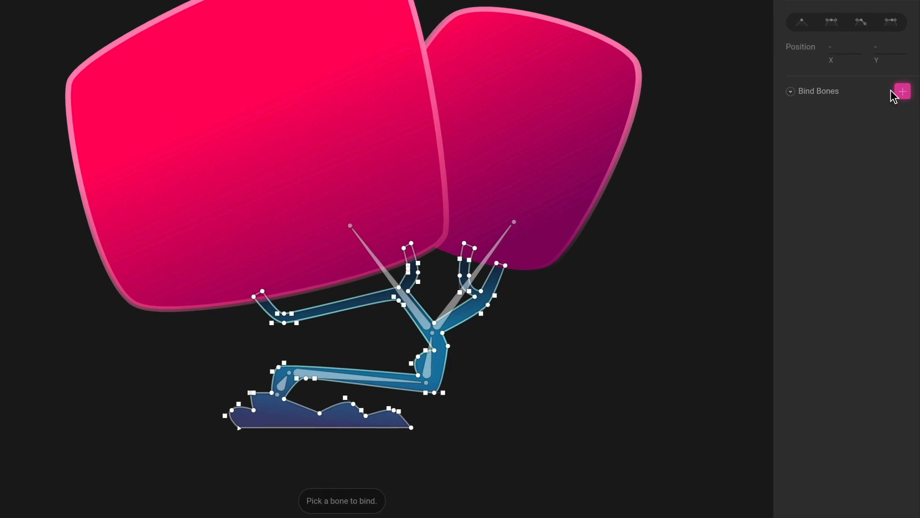
left_click(903, 91)
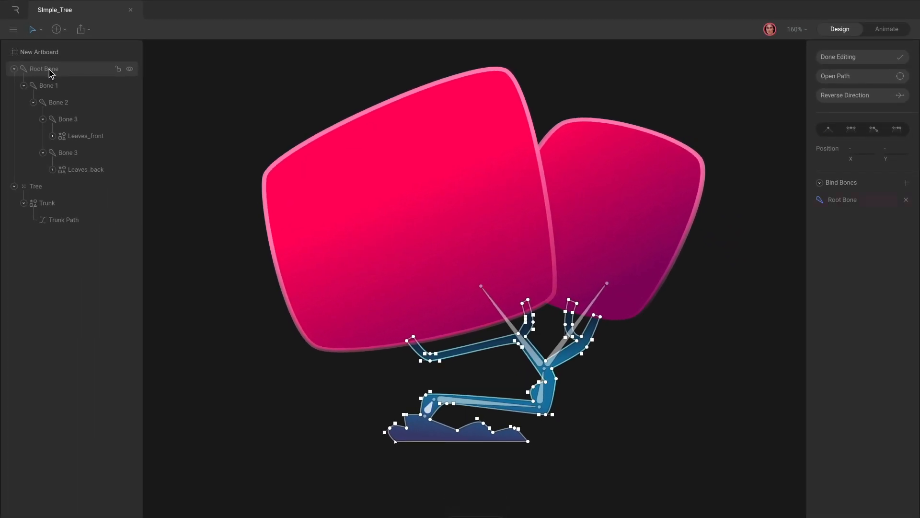
Bind the root bone to the trunk path, select trunk vertices and adjust their Bone 1 weight
left_click(906, 183)
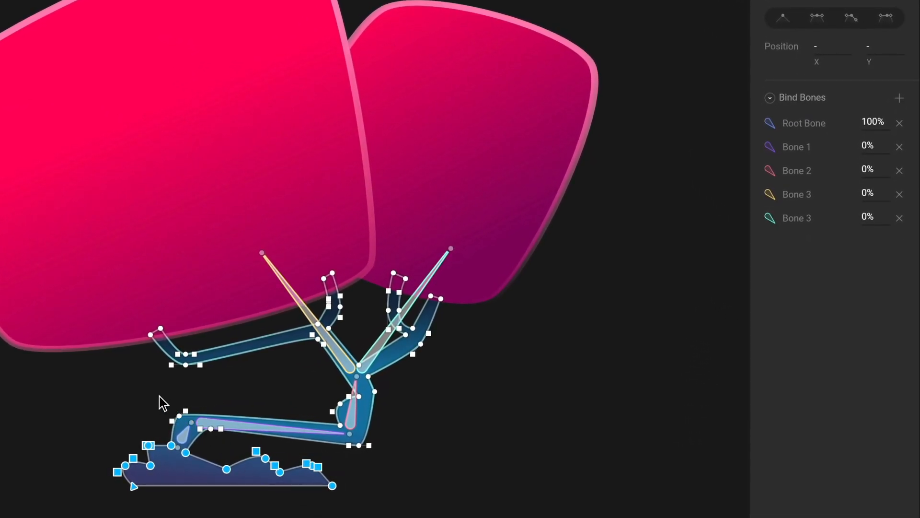
left_click(817, 18)
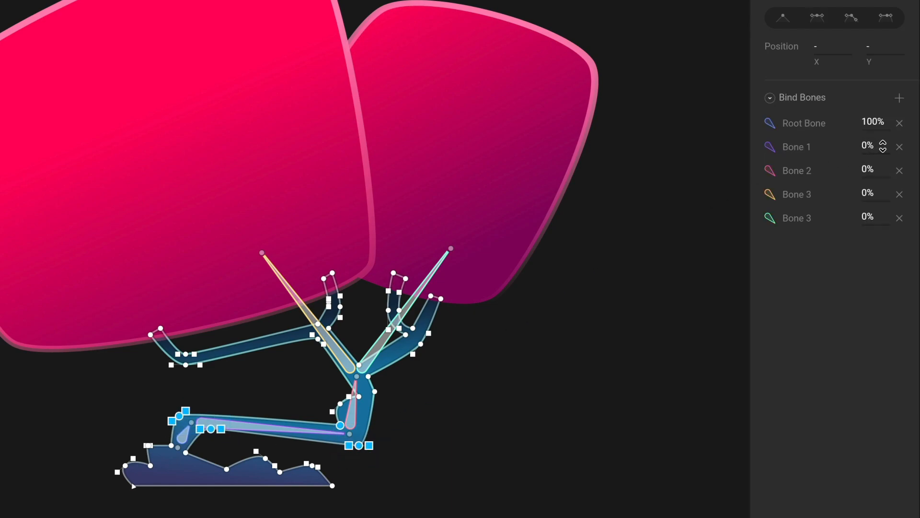
left_click(883, 146)
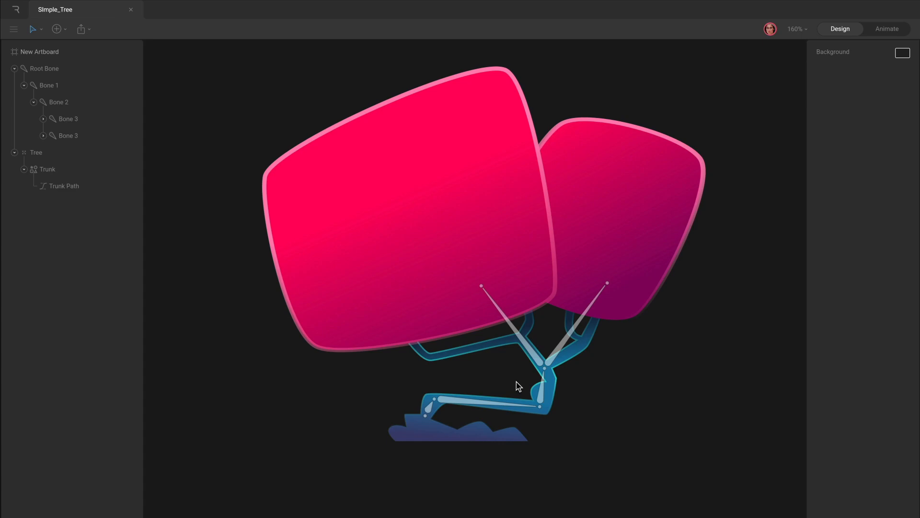
Switch to Animate mode to work on the tree's idle animation
left_click(887, 29)
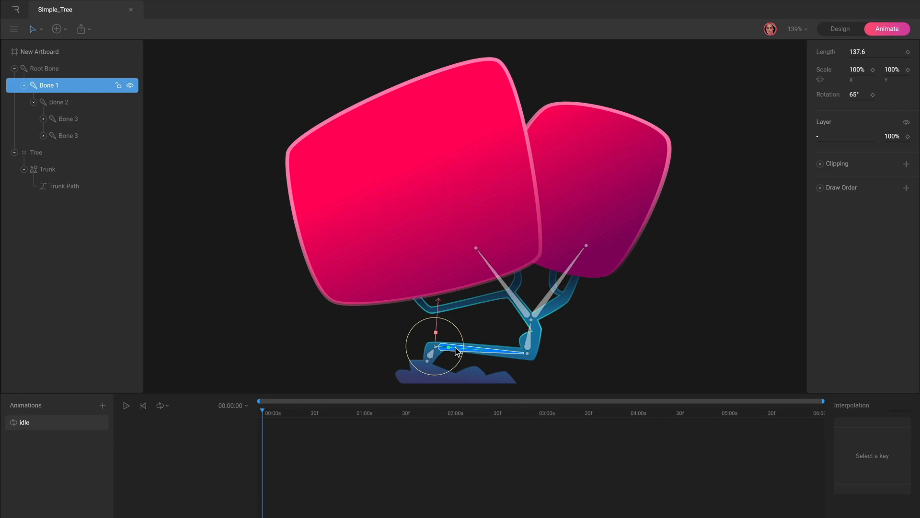
Key Bone 1 rotation 65°, 67°, 65° at 0s, 1s, 2s with Cubic interpolation, then play idle
left_click(874, 95)
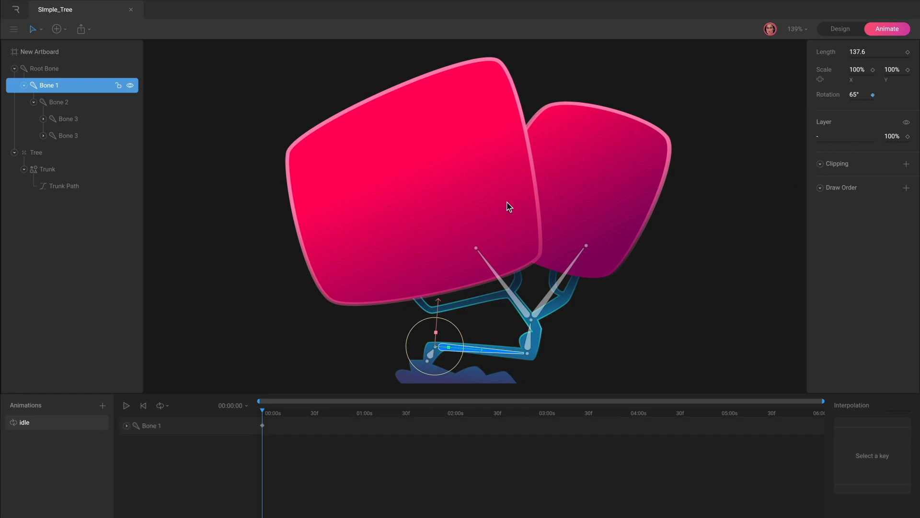
left_click(126, 426)
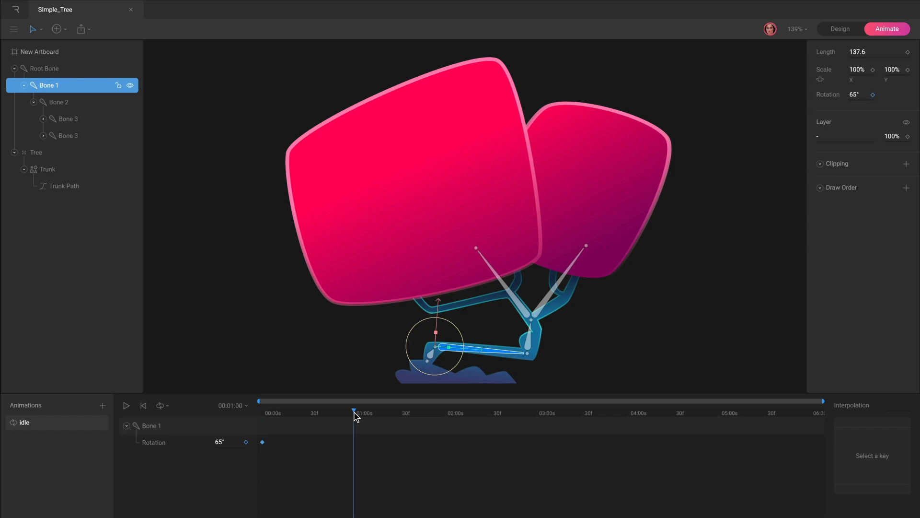
mouse_move(464, 354)
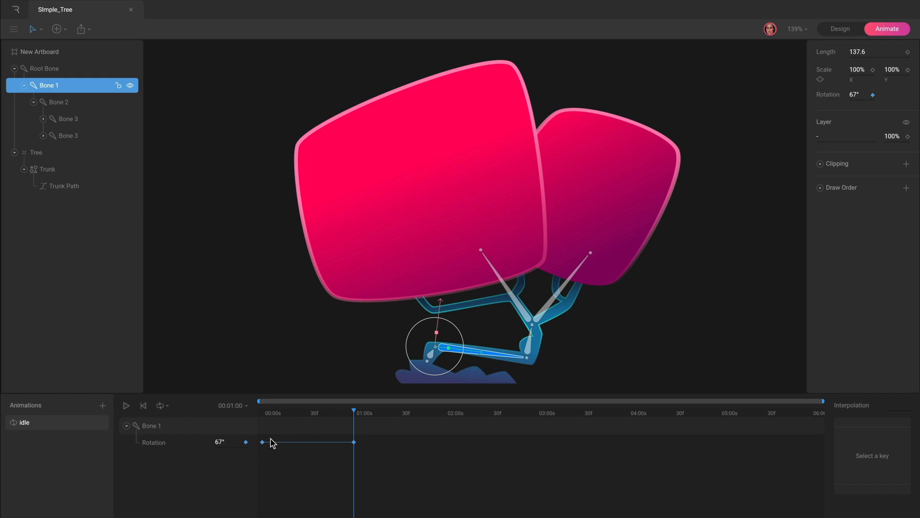
left_click(263, 442)
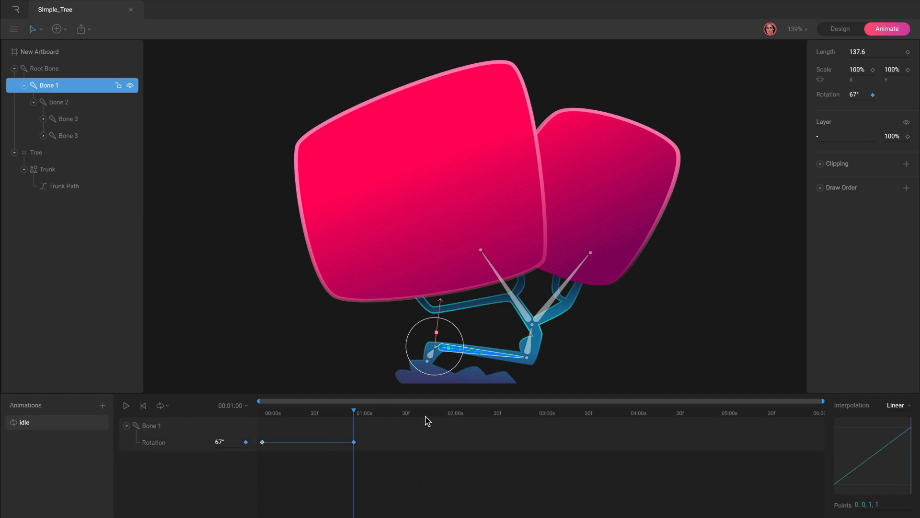
left_click(444, 413)
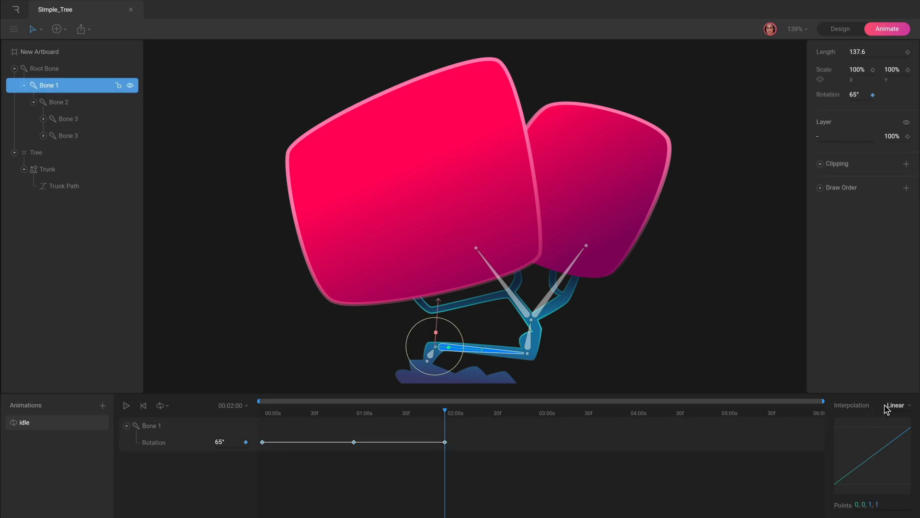
left_click(897, 404)
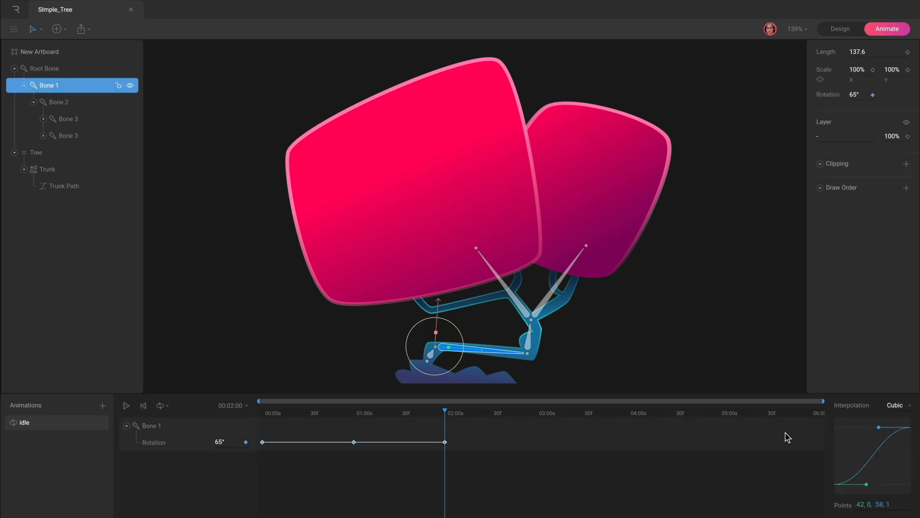
left_click(125, 404)
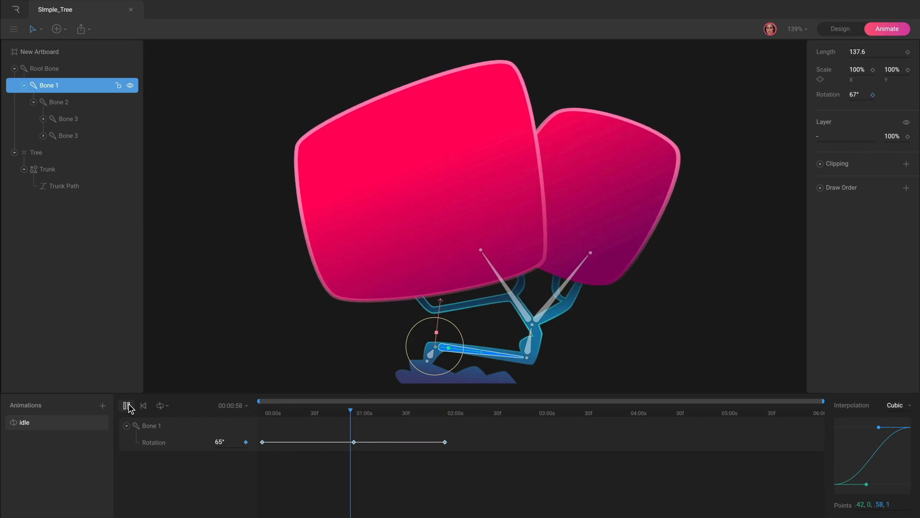